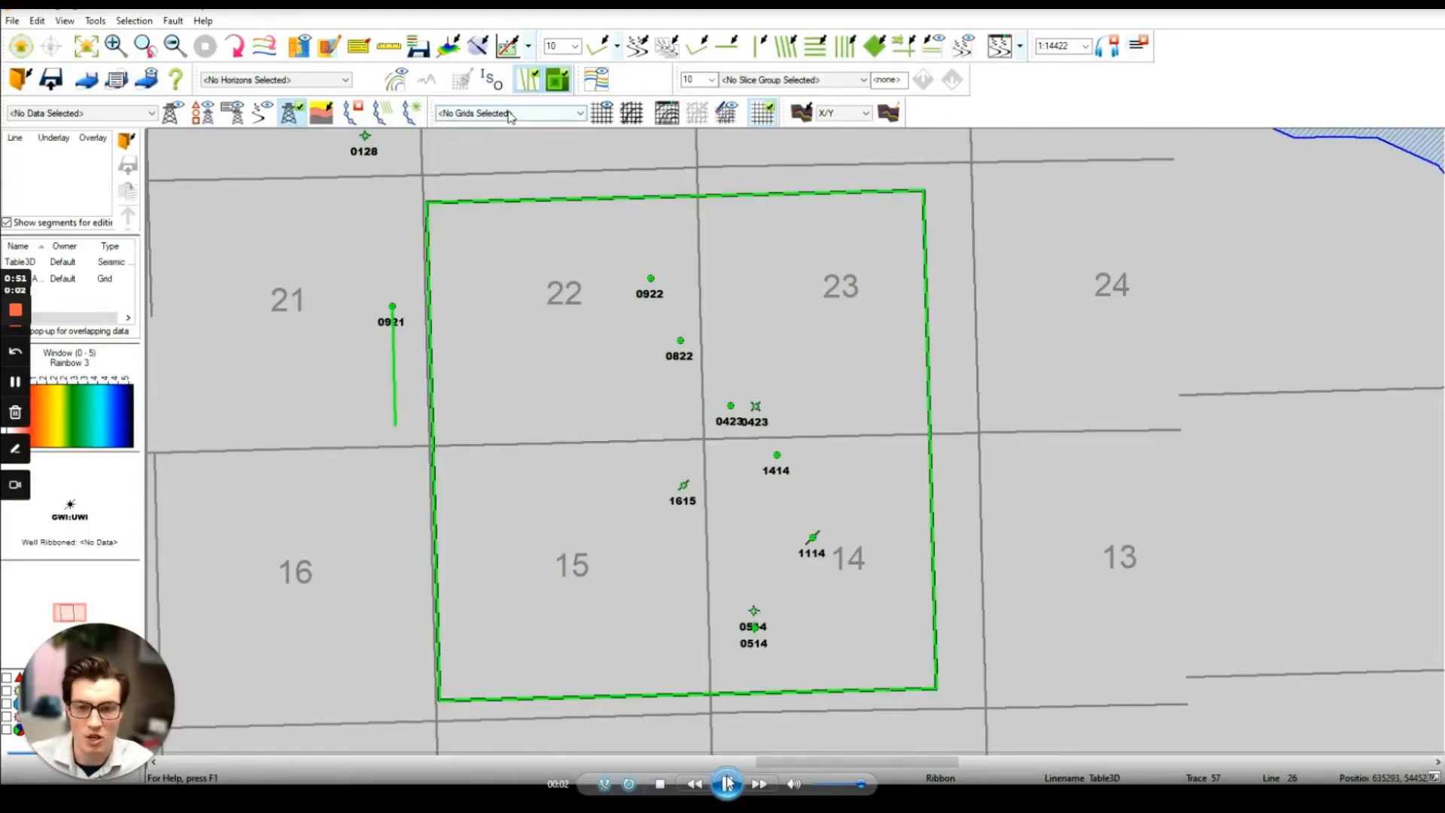
- Show the WPGS AP SM Time Grid as a colour-contoured surface over the survey area
left_click(509, 113)
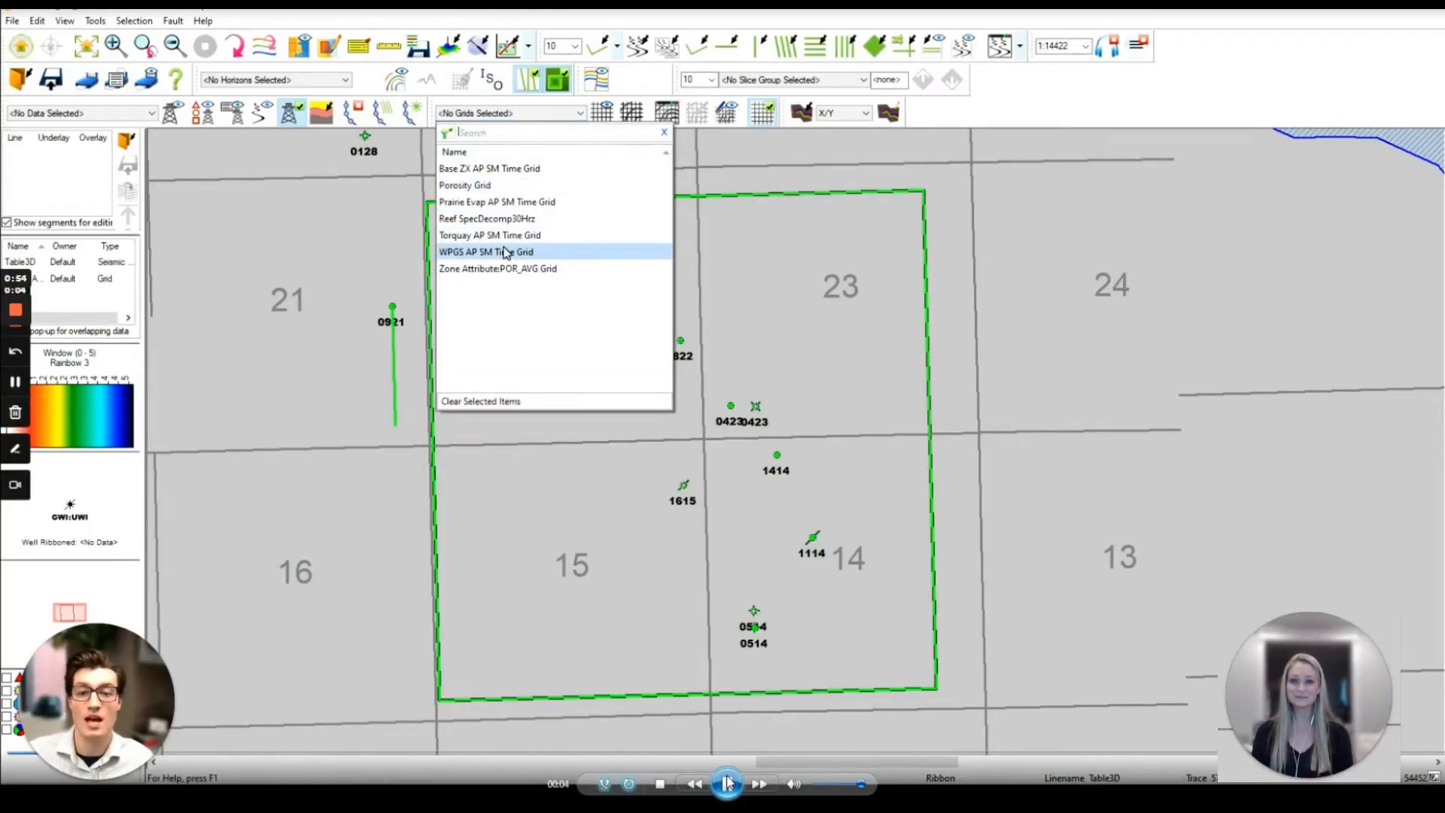
left_click(486, 252)
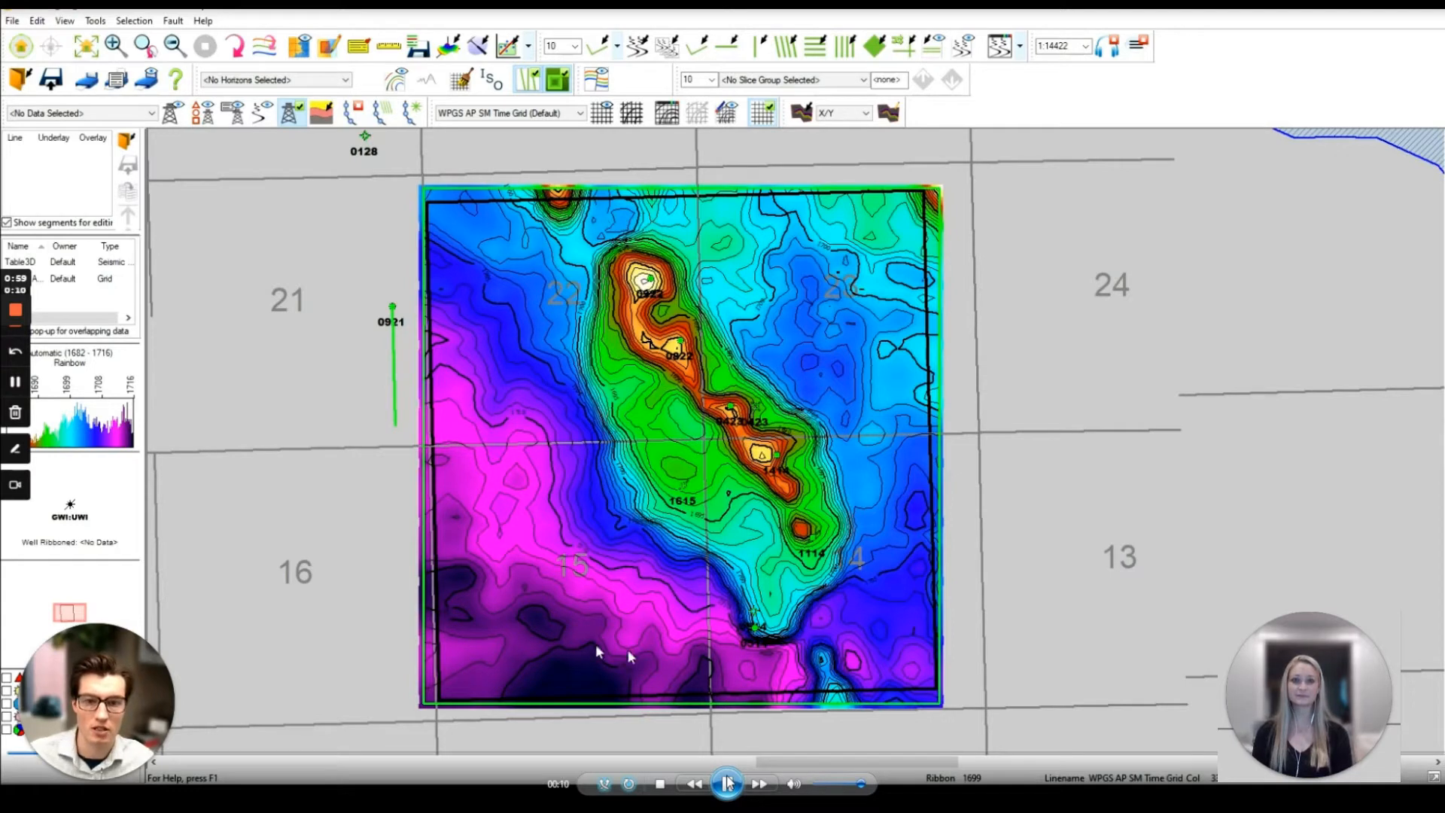
mouse_move(460, 414)
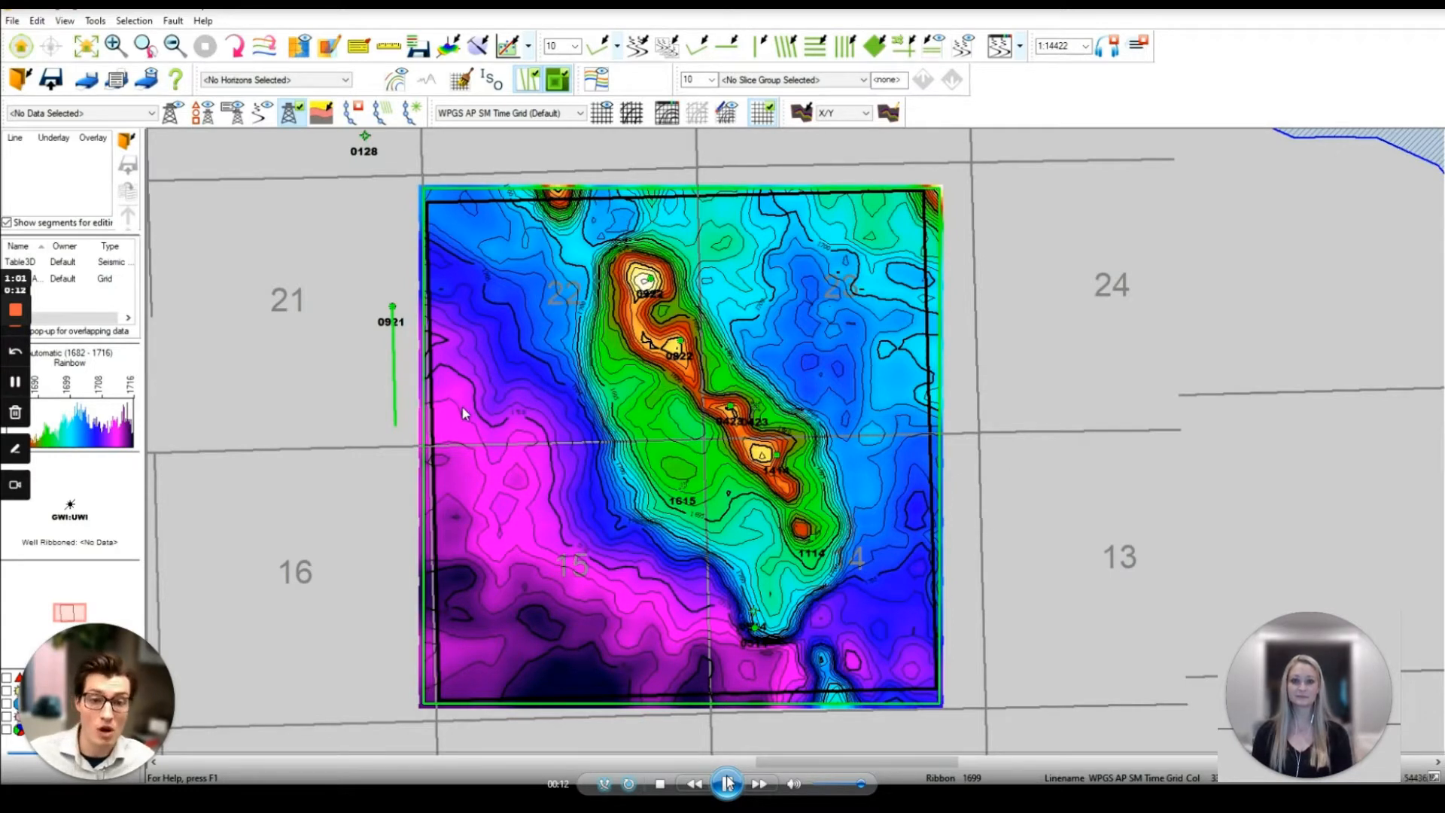
mouse_move(547, 466)
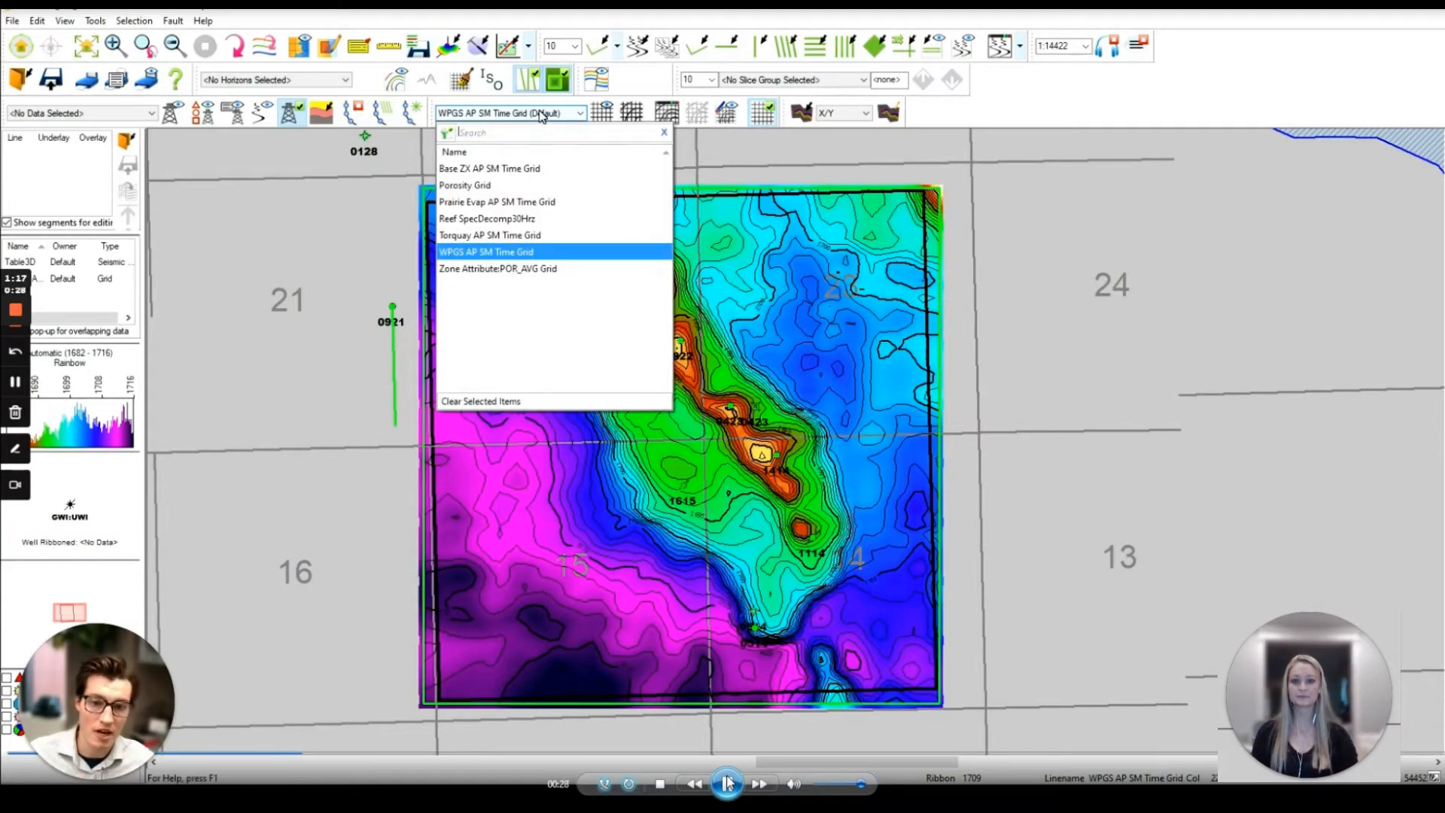
- Replace the time grid with the Reef SpecDecomp30Hz grid on the map
left_click(486, 251)
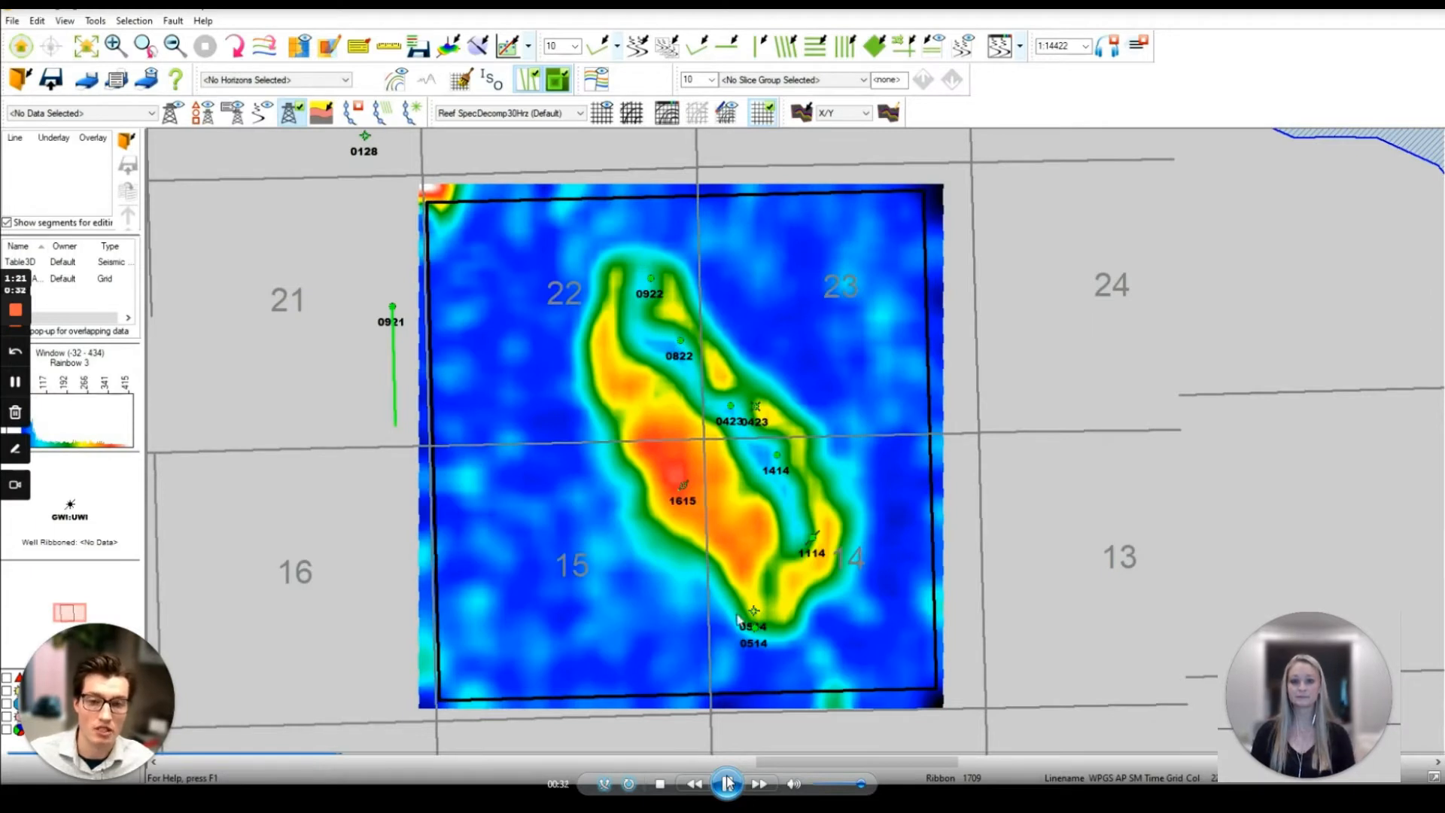
mouse_move(584, 238)
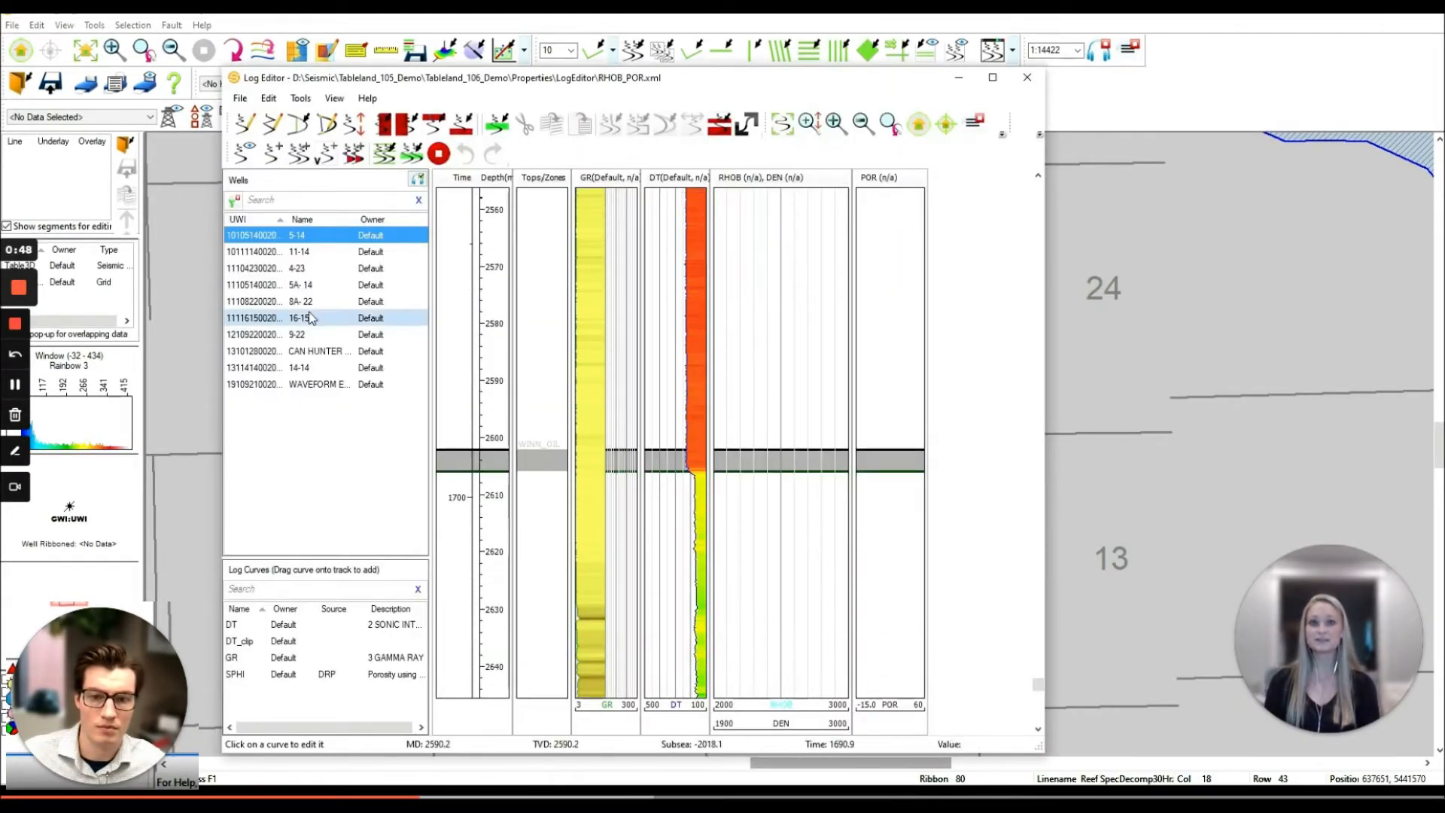
- Run the Porosity equation from DEN with matrix density 2.876 and fluid density 1, writing POR curves
left_click(301, 301)
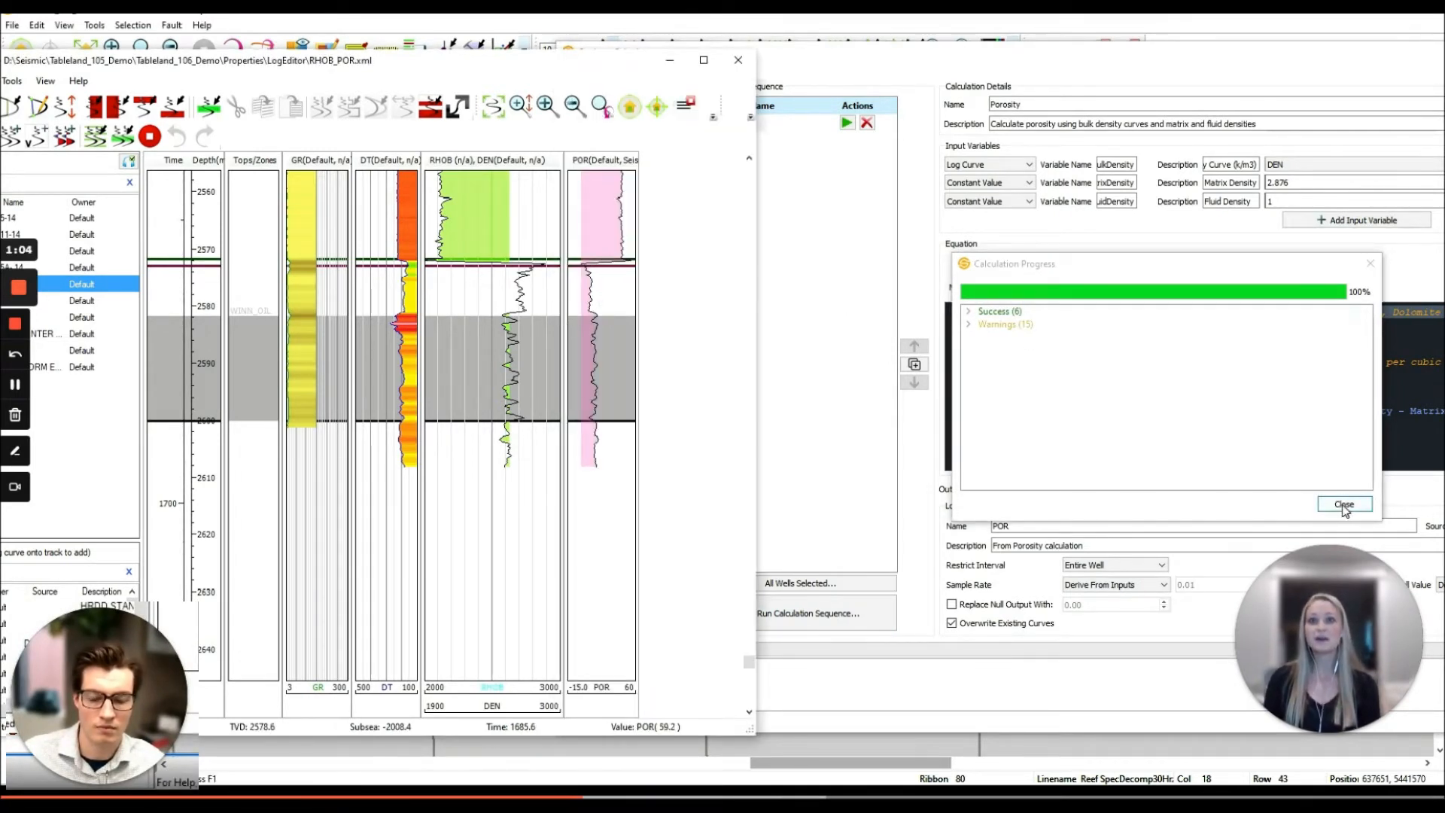
- Dismiss the porosity calculation report to move on to Log Curve Well Zone Attributes
left_click(1343, 505)
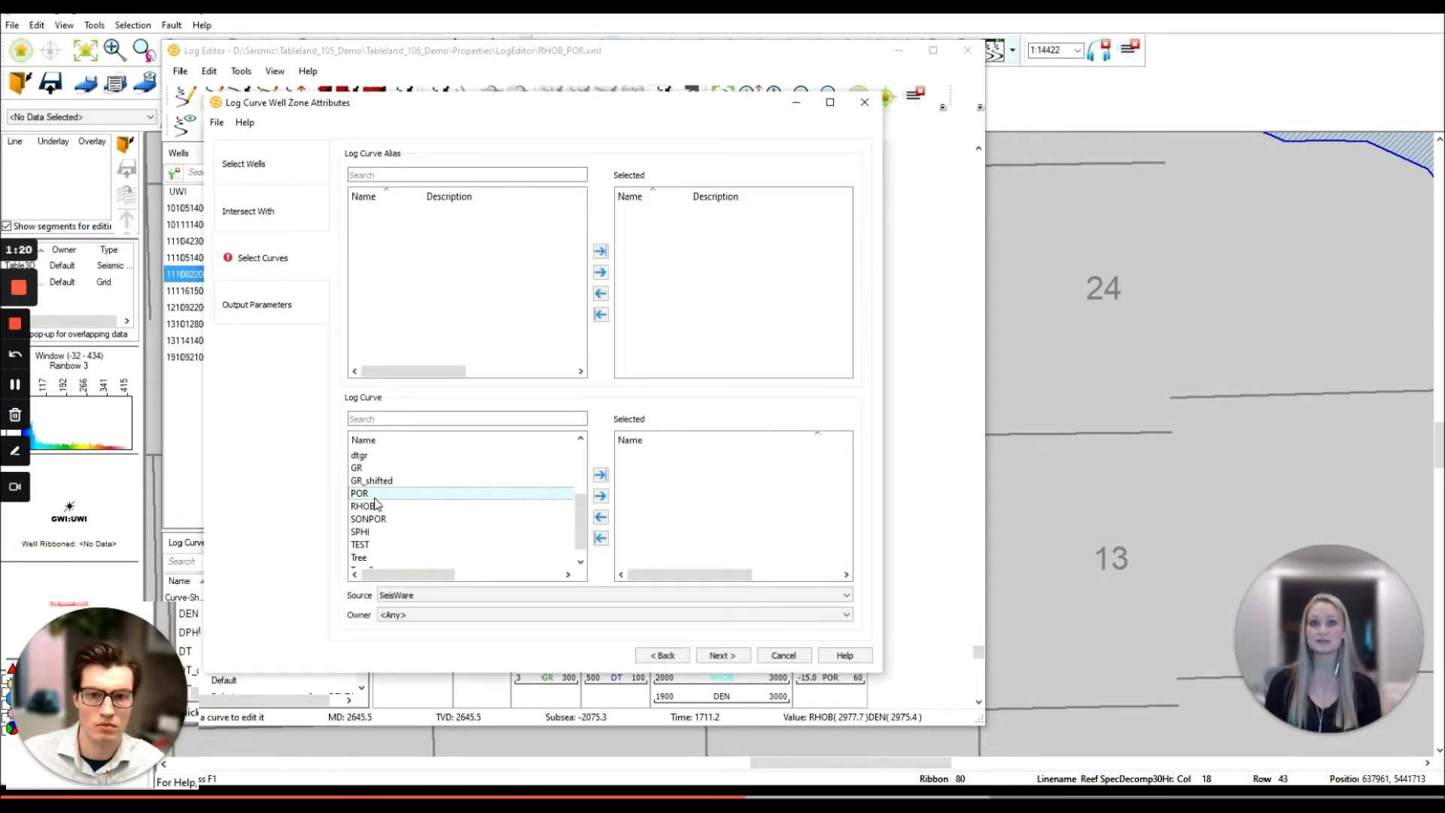
- Add POR, average it over the WINN_OIL zone as attribute AVG per well, and confirm completion
left_click(723, 655)
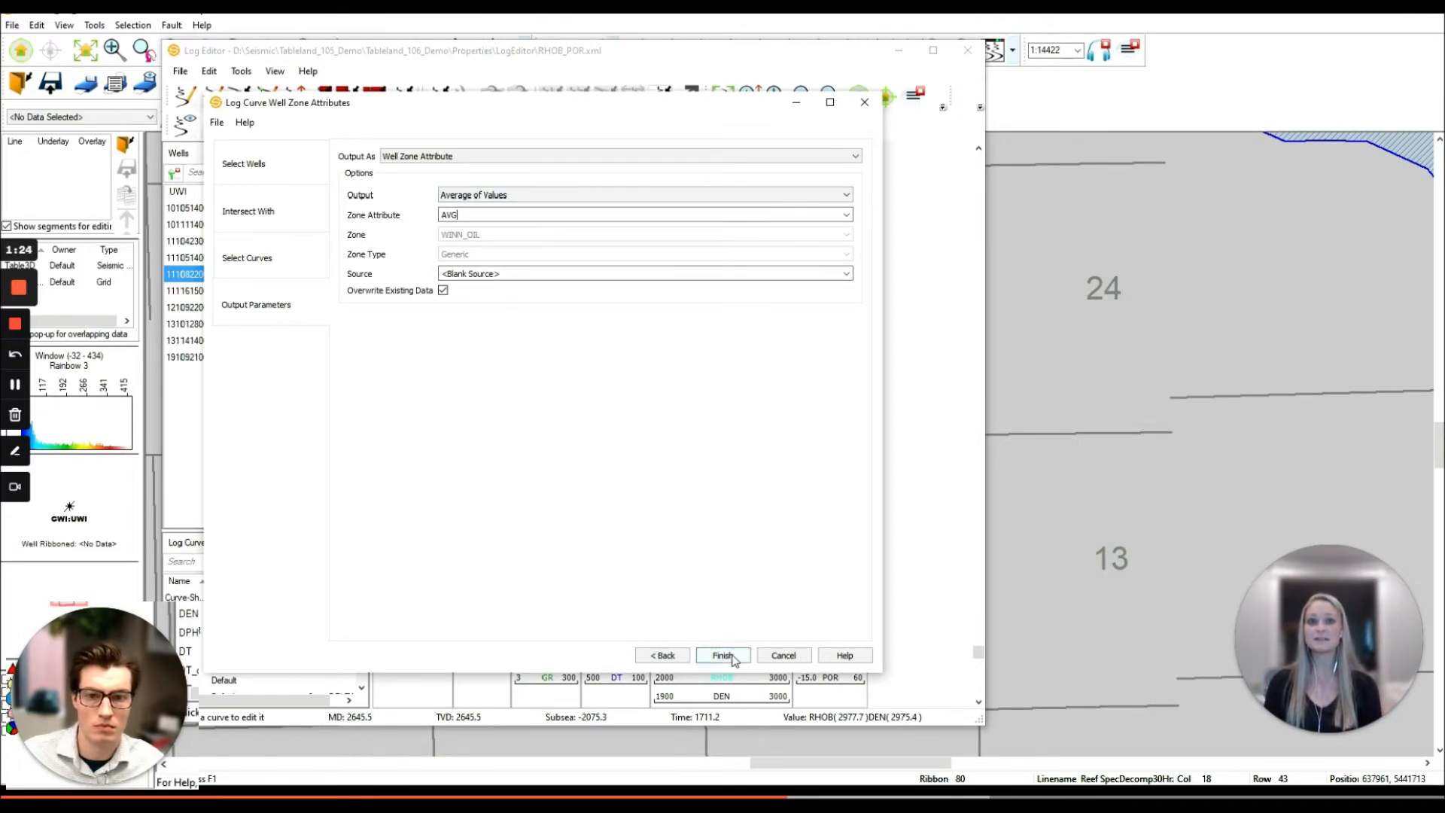
left_click(723, 655)
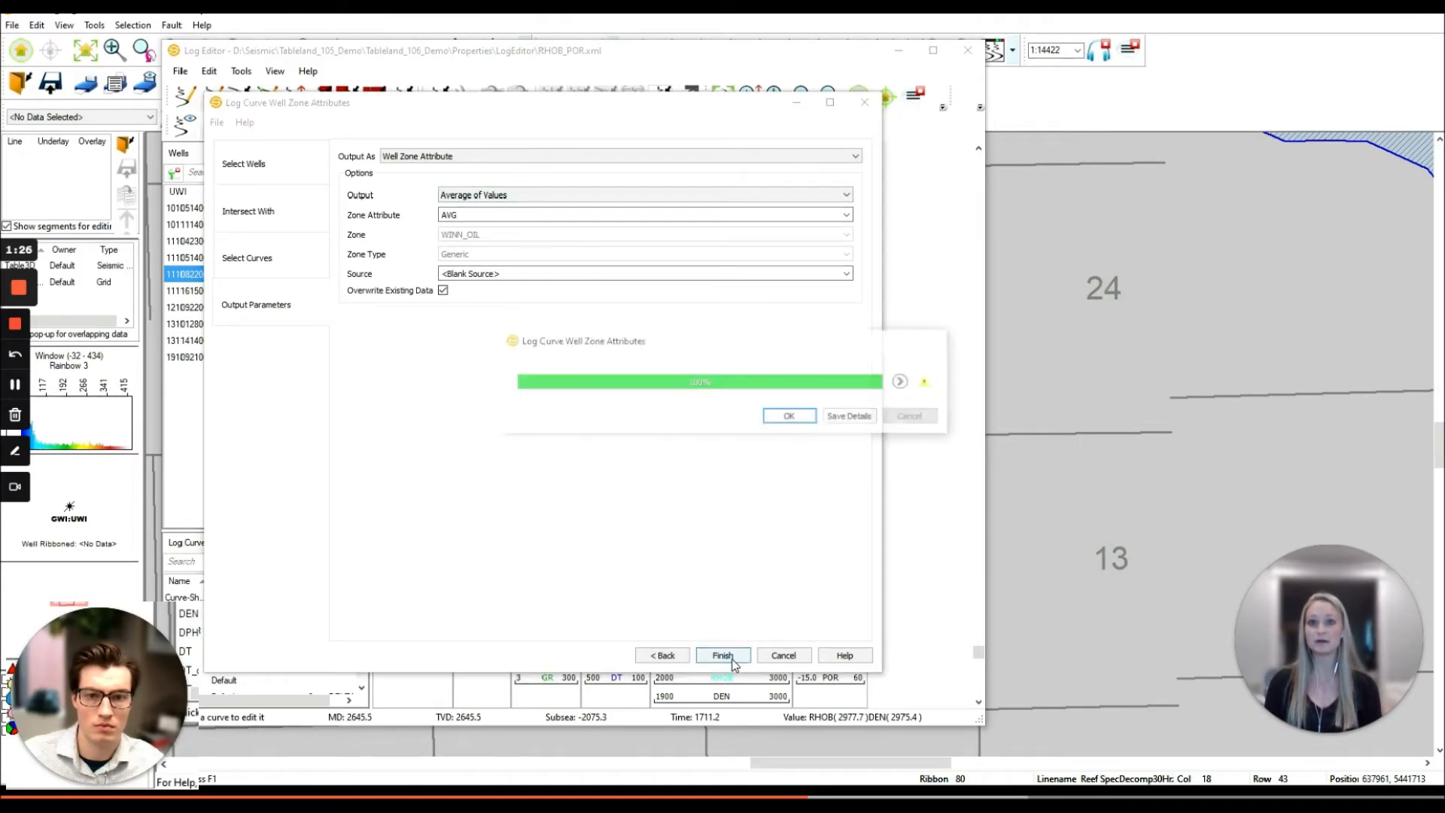
left_click(723, 655)
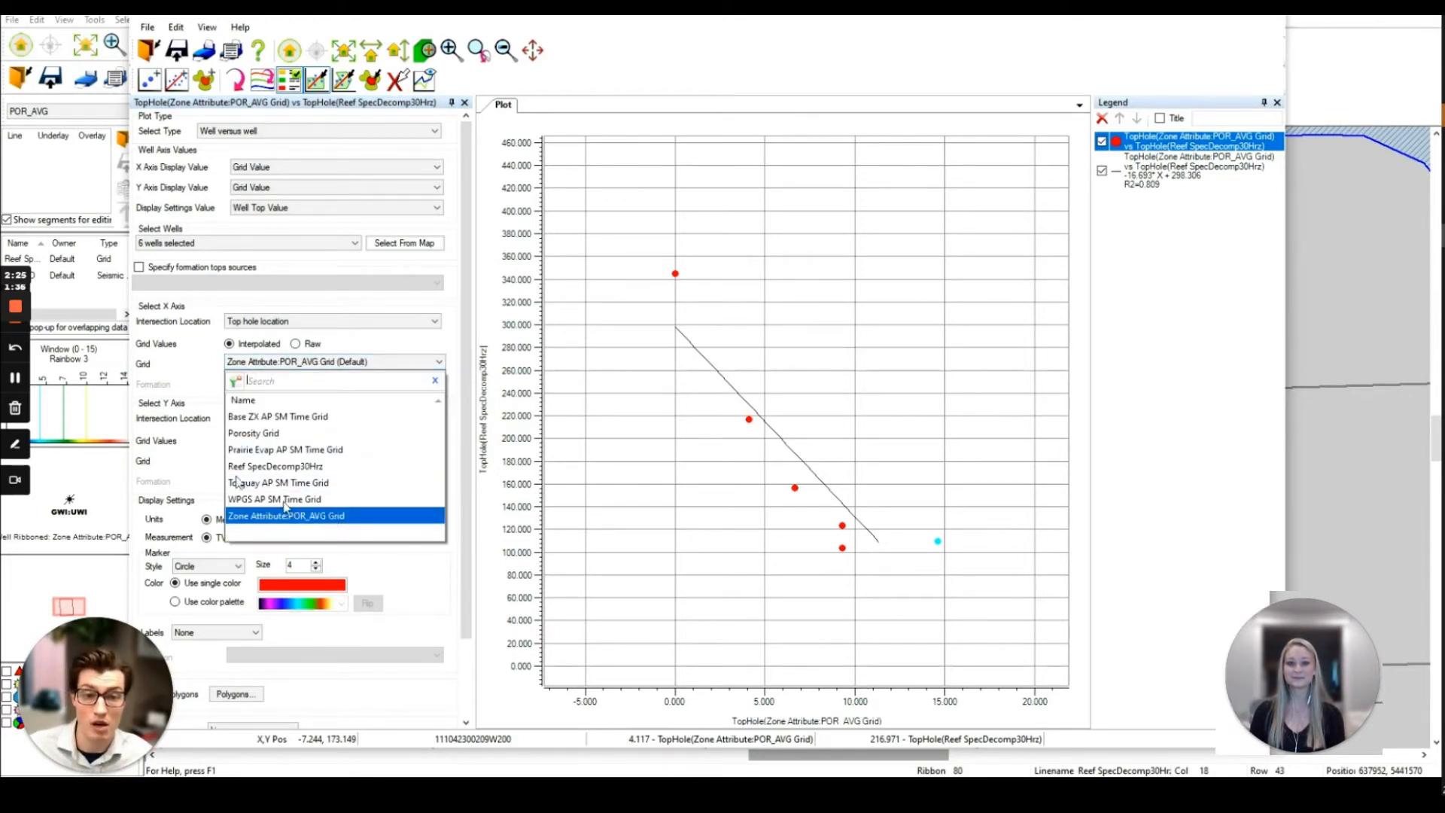
- Compute Porosity Grid as (Reef SpecDecomp30Hz - 298.306)/16.693 in the Grid Calculator
left_click(275, 465)
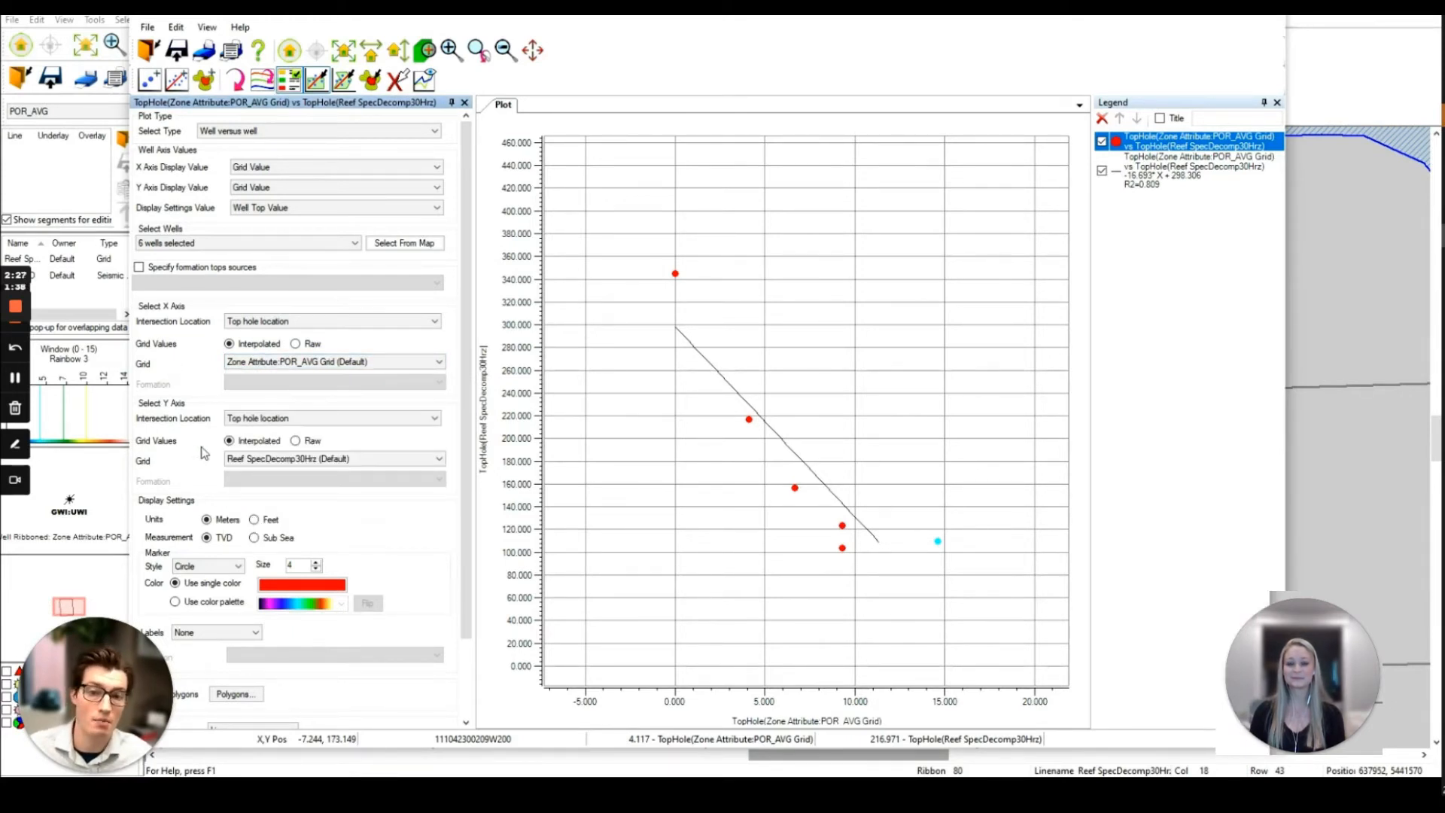
left_click(335, 458)
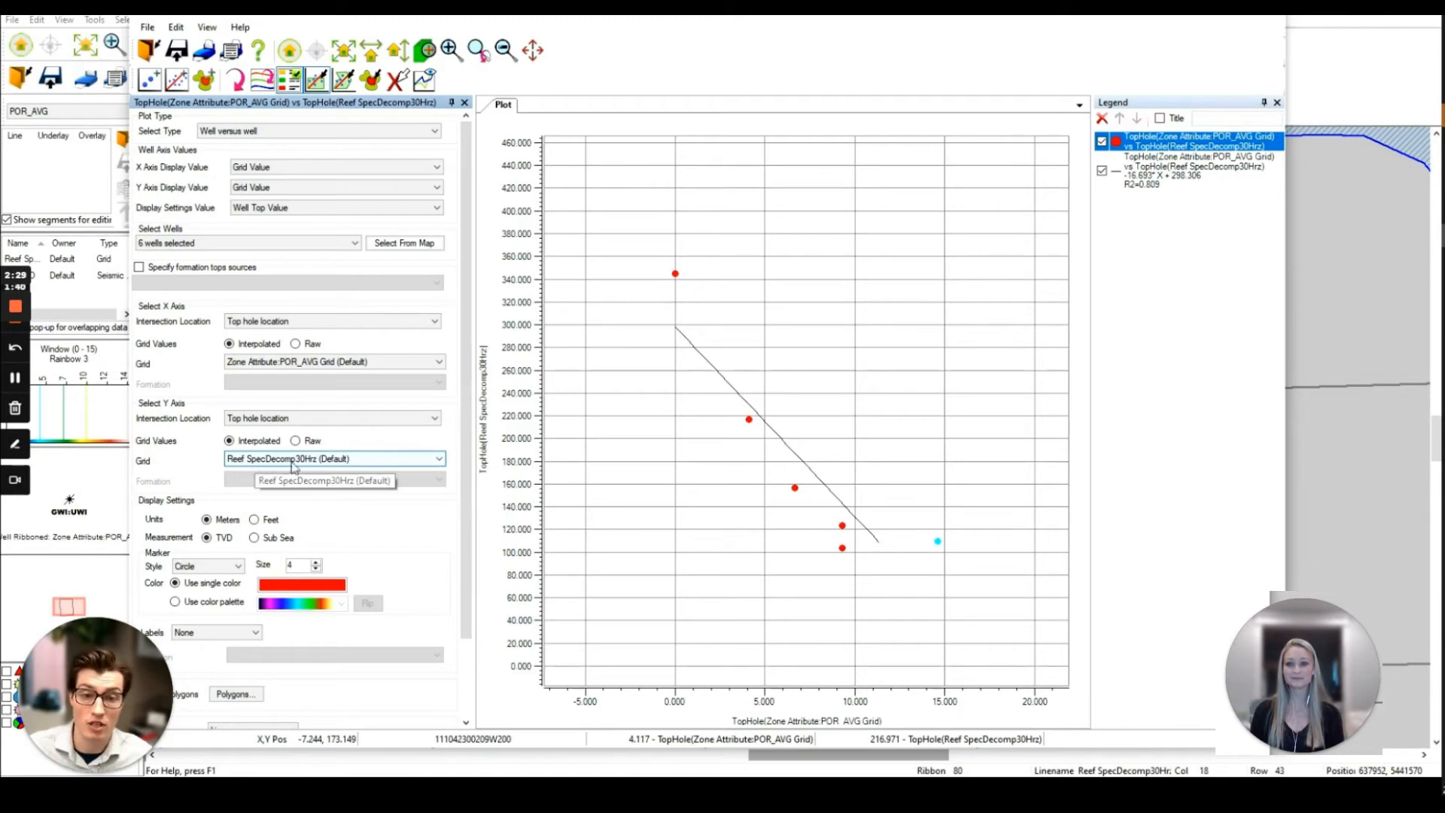
mouse_move(374, 479)
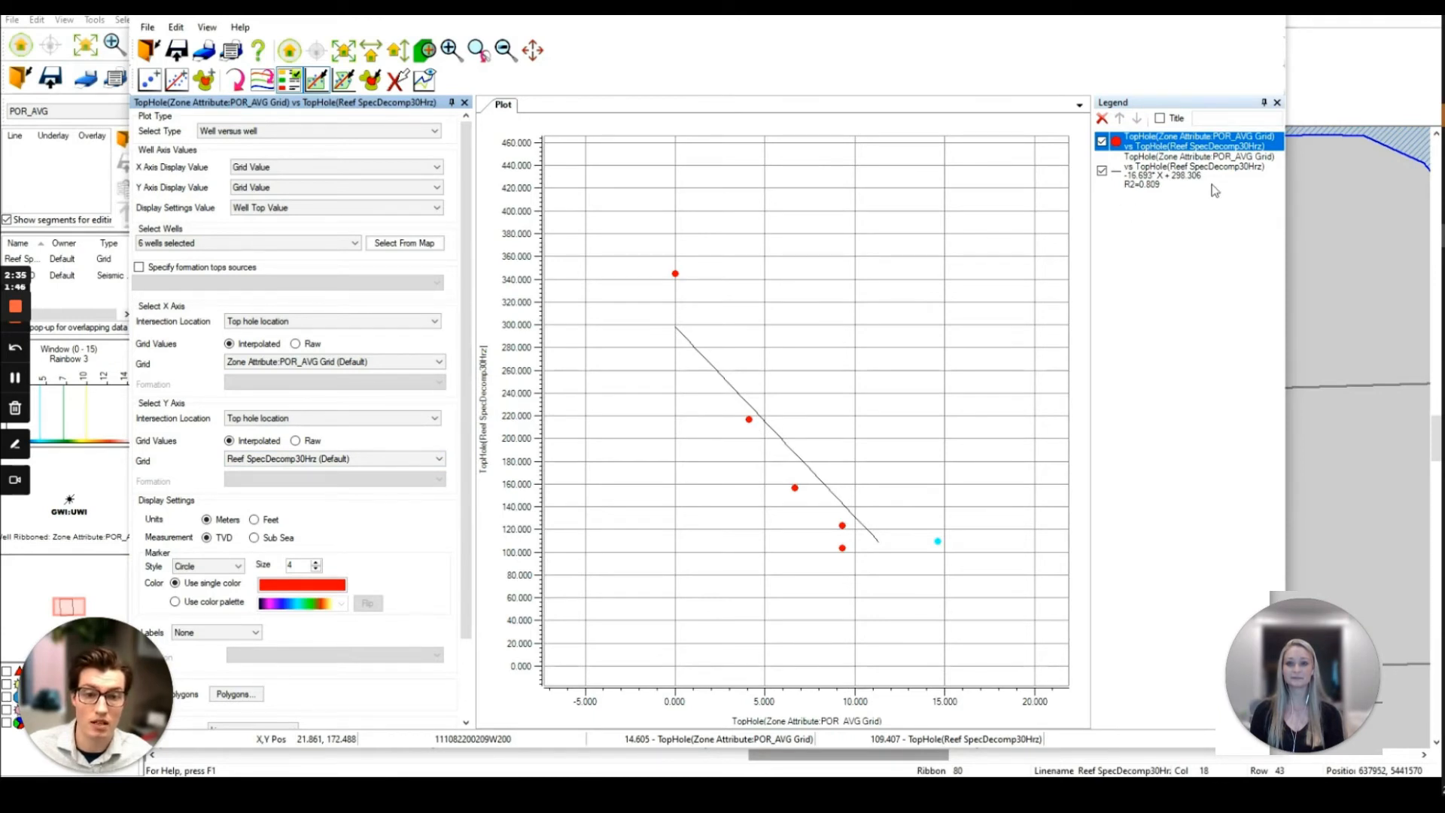
mouse_move(1168, 231)
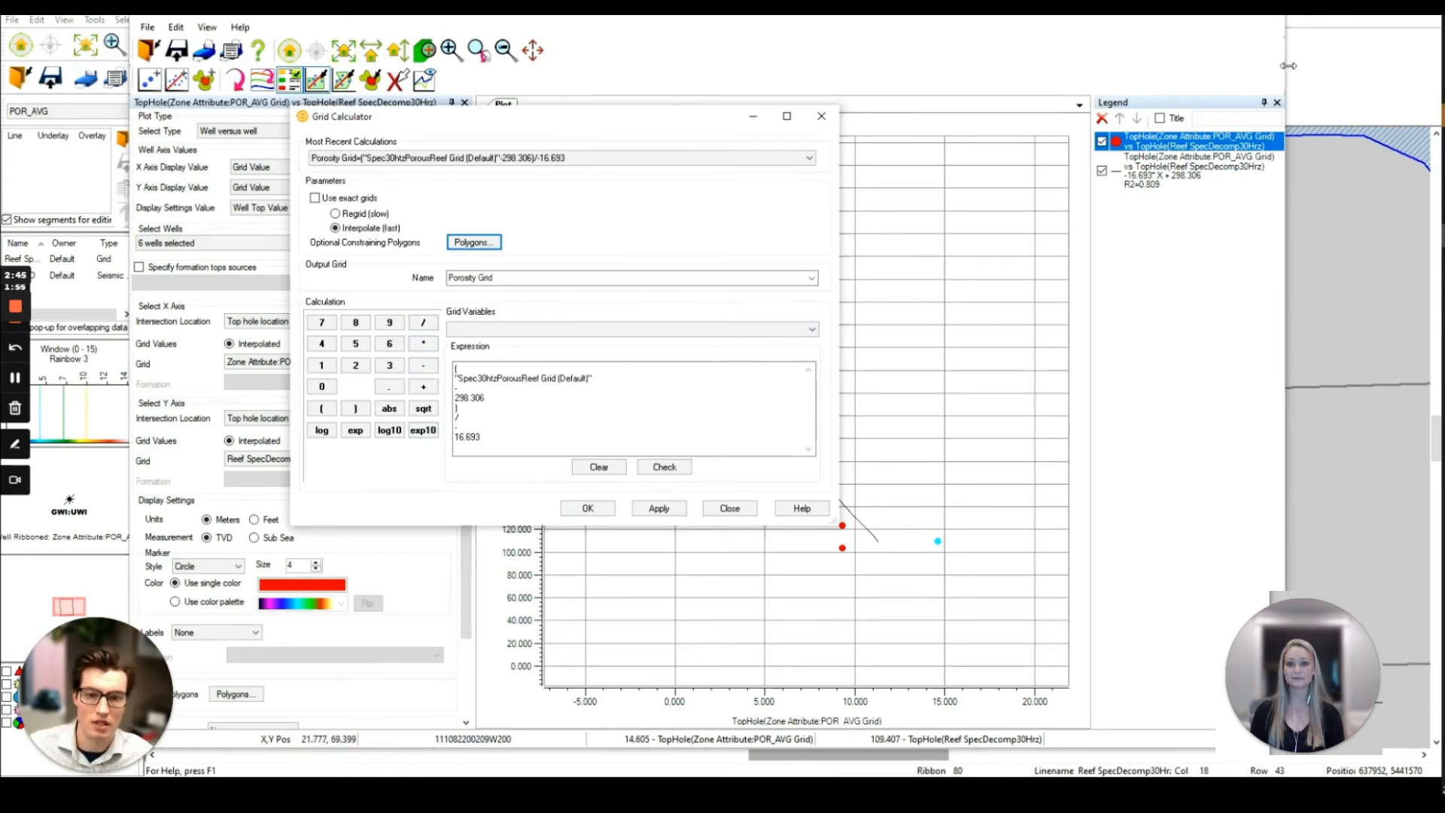
left_click(728, 507)
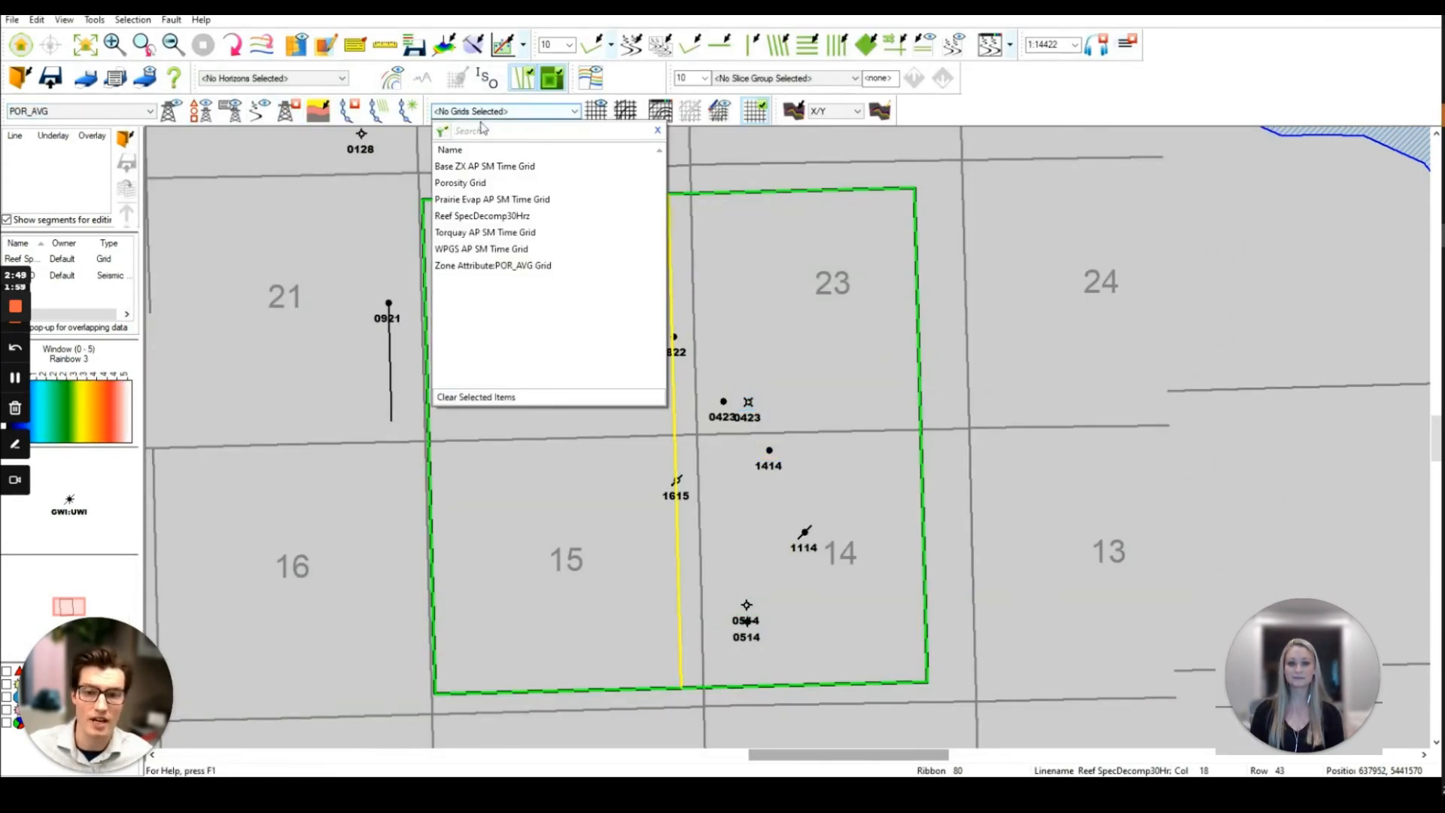
- Display the Porosity Grid on the map clipped to the Reef Outline layer
left_click(461, 182)
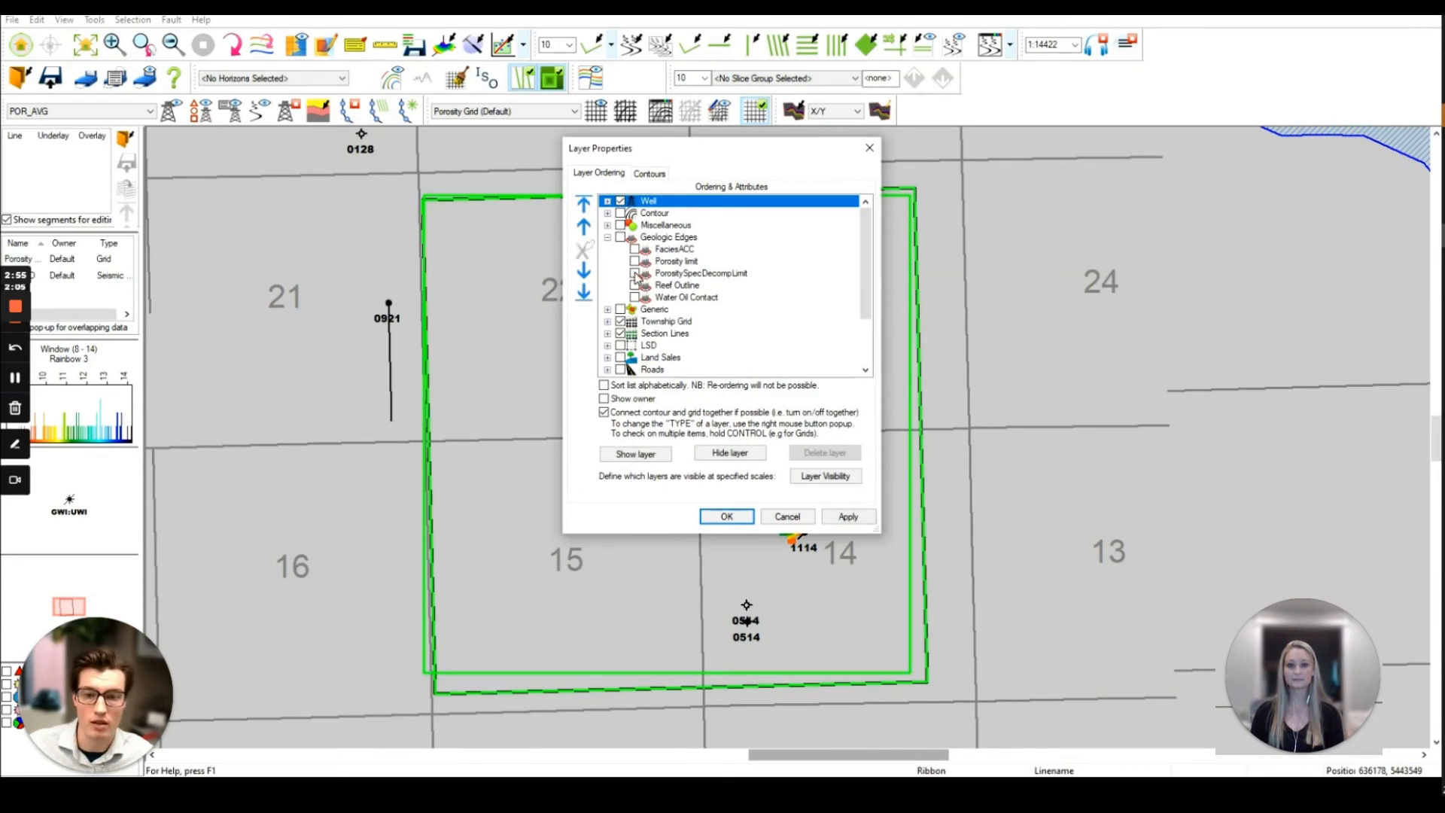
left_click(726, 516)
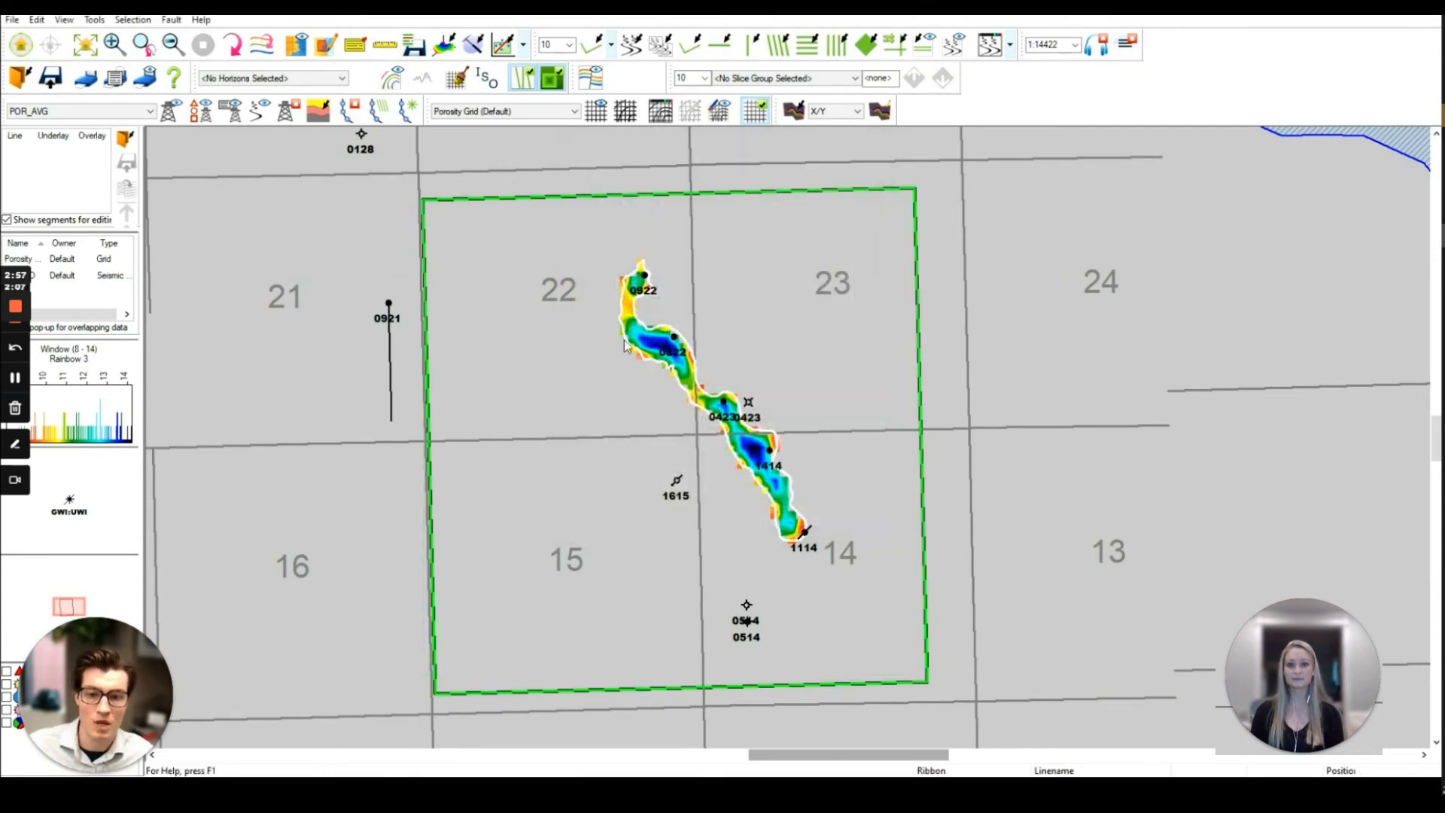
mouse_move(829, 495)
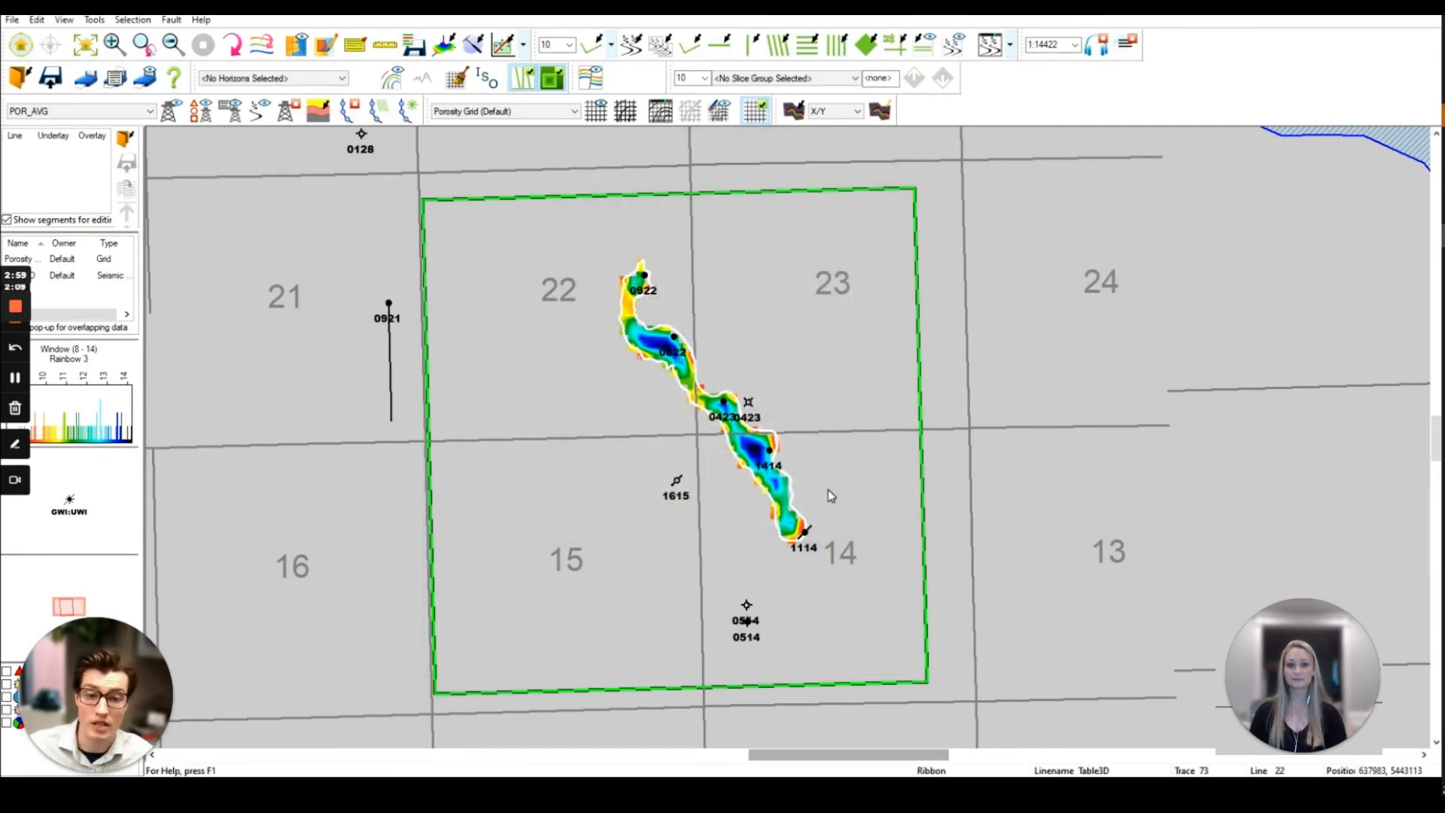
mouse_move(840, 476)
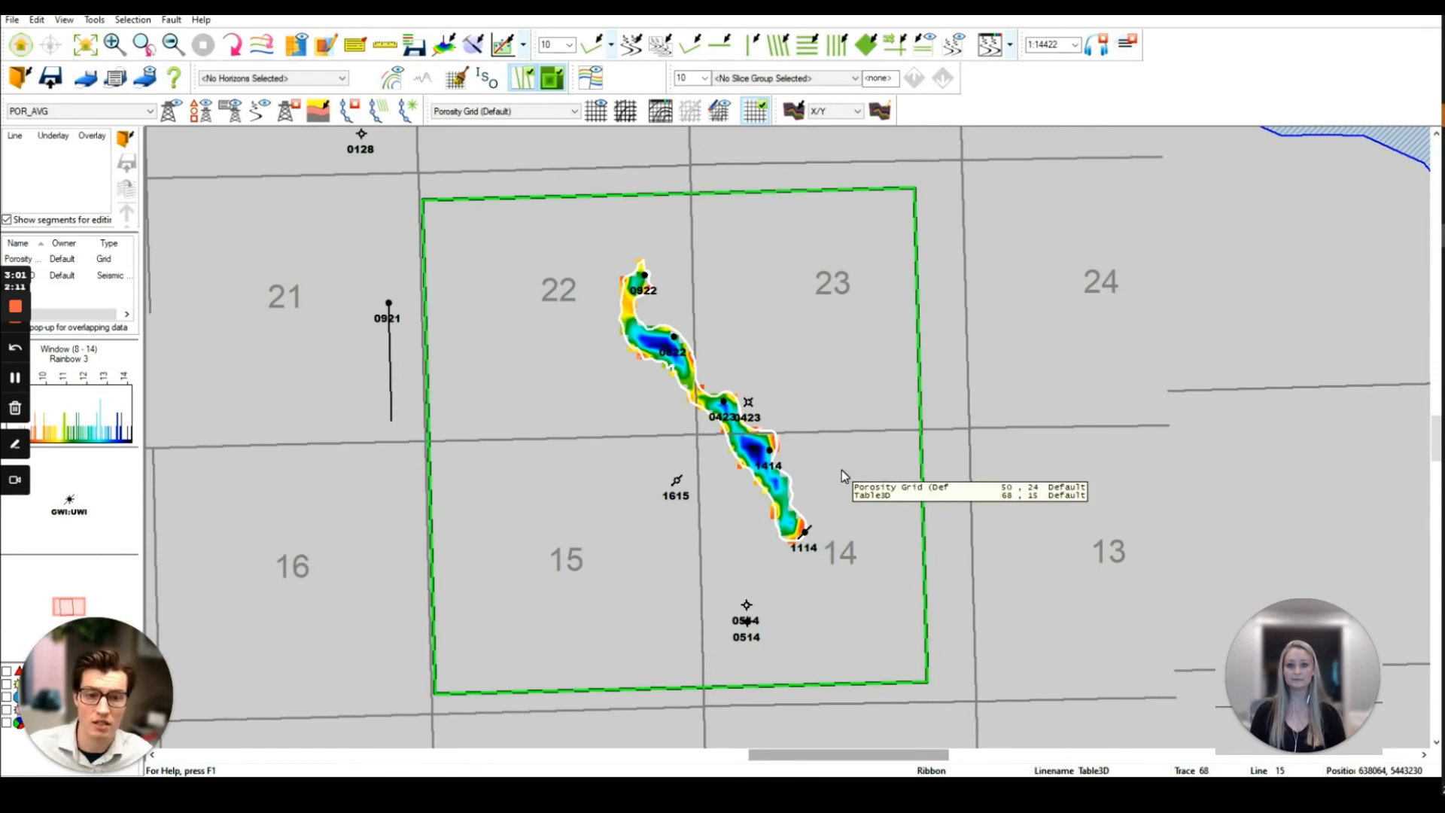